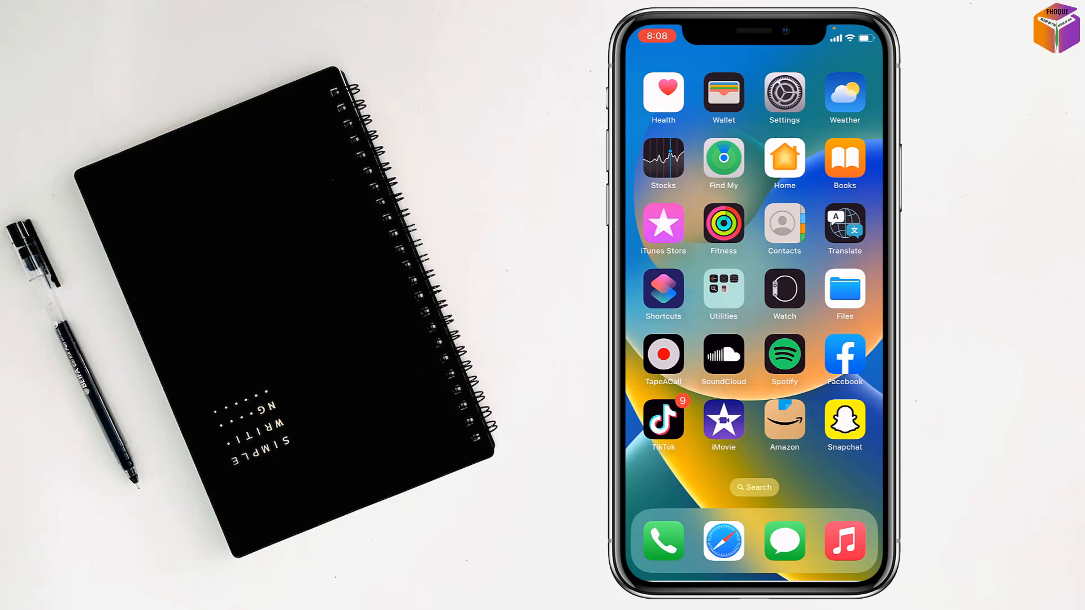
- Open Settings from the home screen and go into General
{"action": "left_click", "coordinate": [784, 92]}
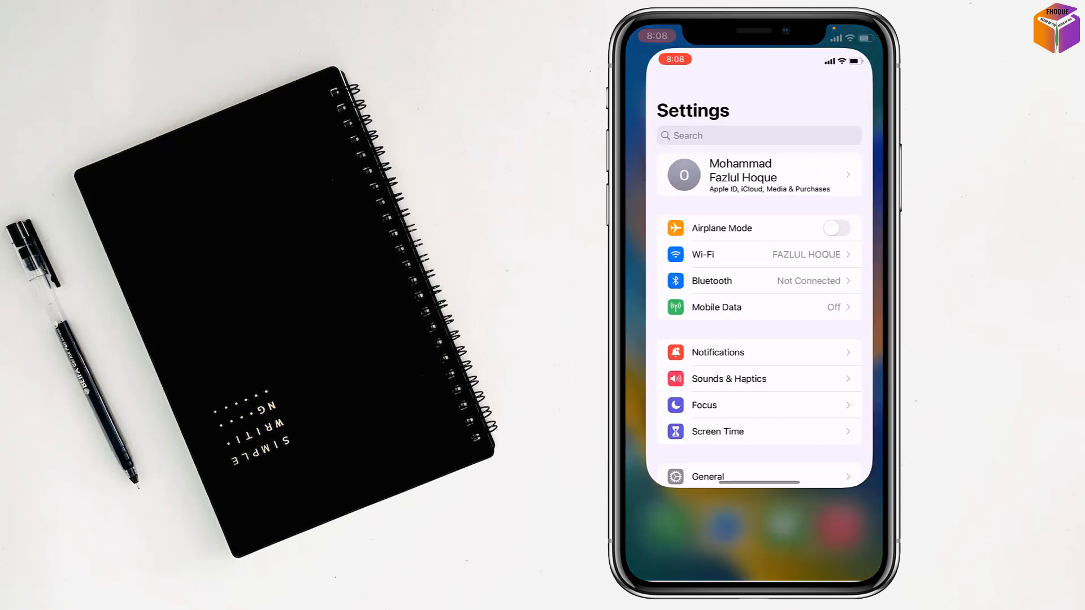
{"action": "scroll", "scroll_direction": "down", "scroll_amount": 3}
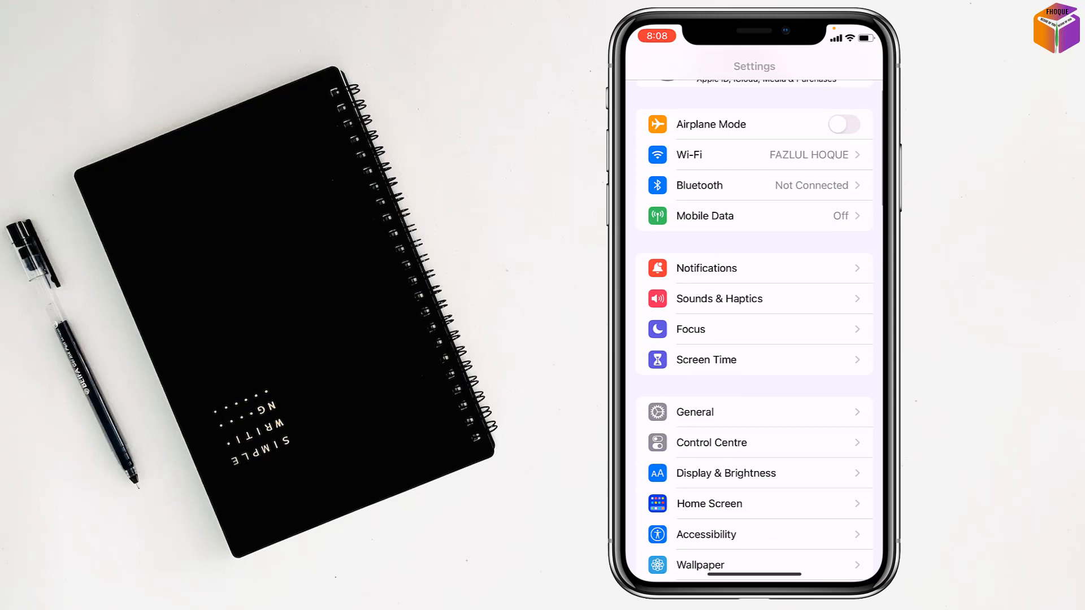
{"action": "left_click", "coordinate": [694, 412]}
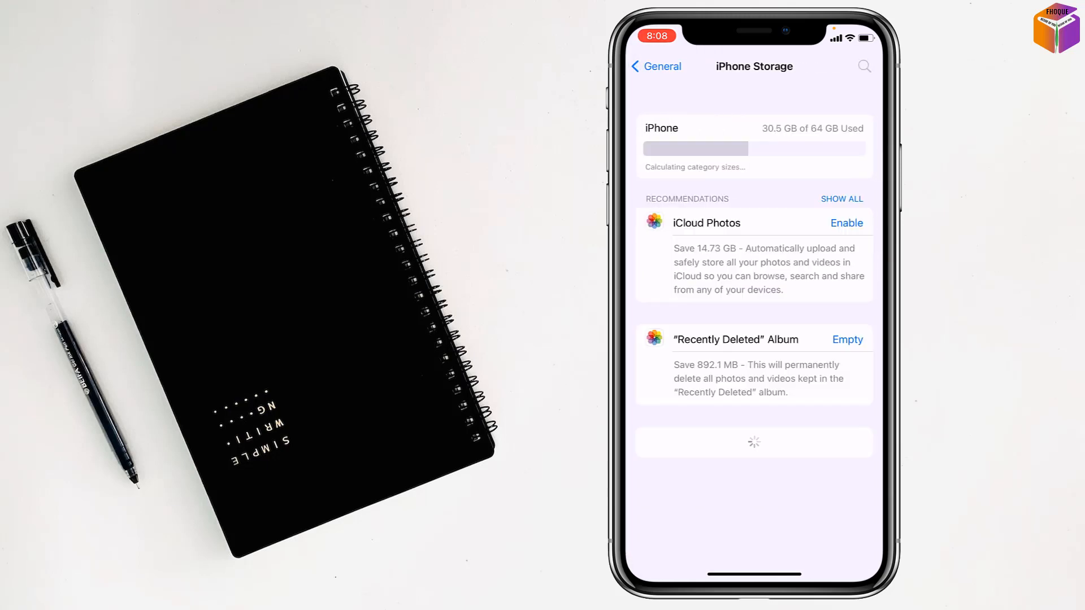
- Scroll the iPhone Storage app list and open Facebook's storage details
{"action": "scroll", "scroll_direction": "down", "scroll_amount": 3}
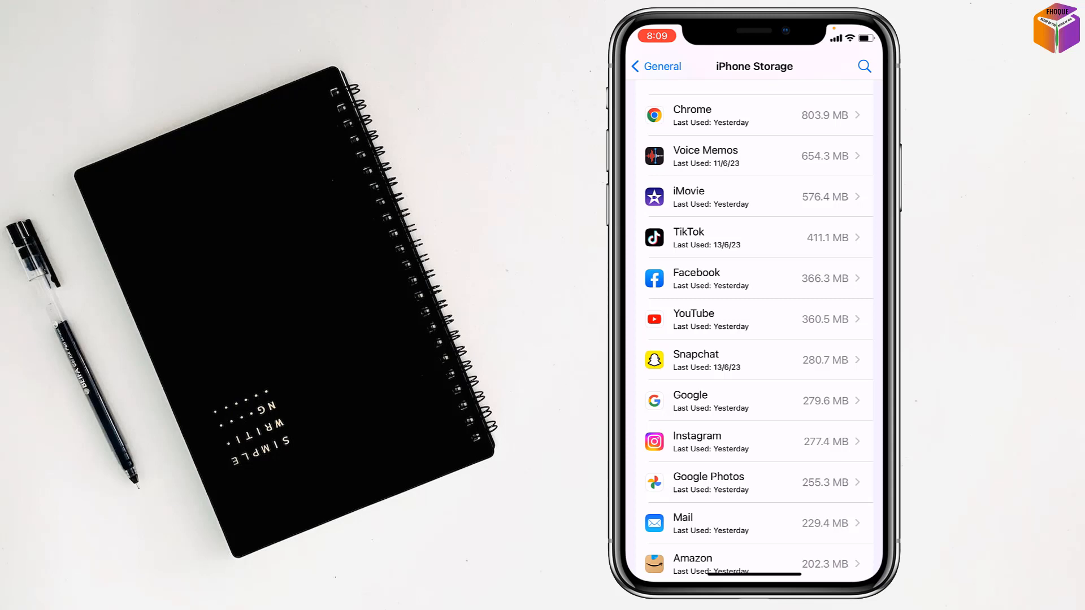
{"action": "left_click", "coordinate": [755, 279]}
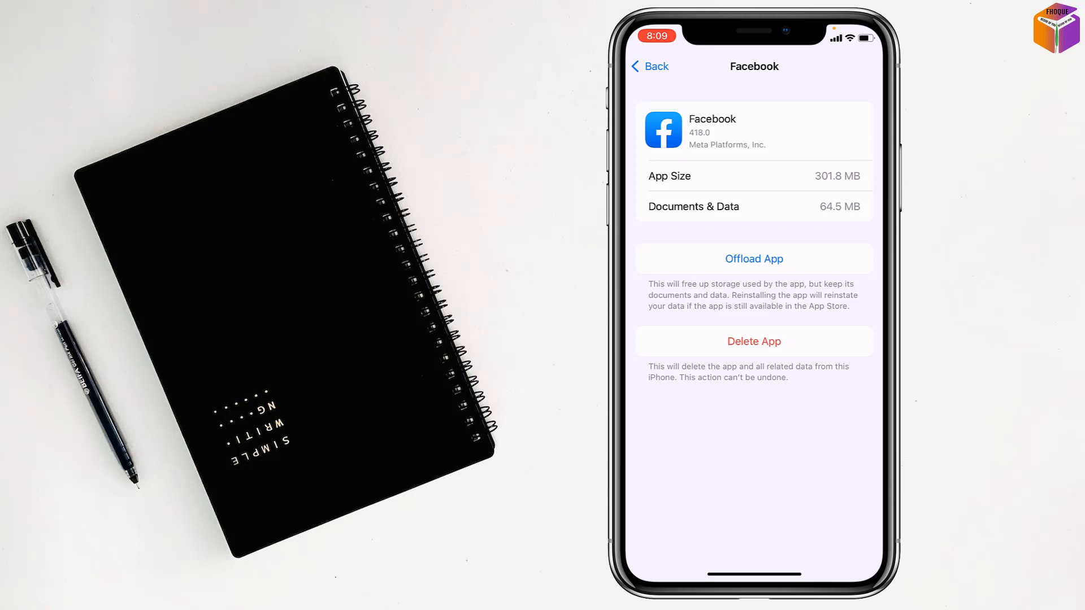
- Delete the Facebook app and its data from the storage detail page
{"action": "left_click", "coordinate": [753, 342]}
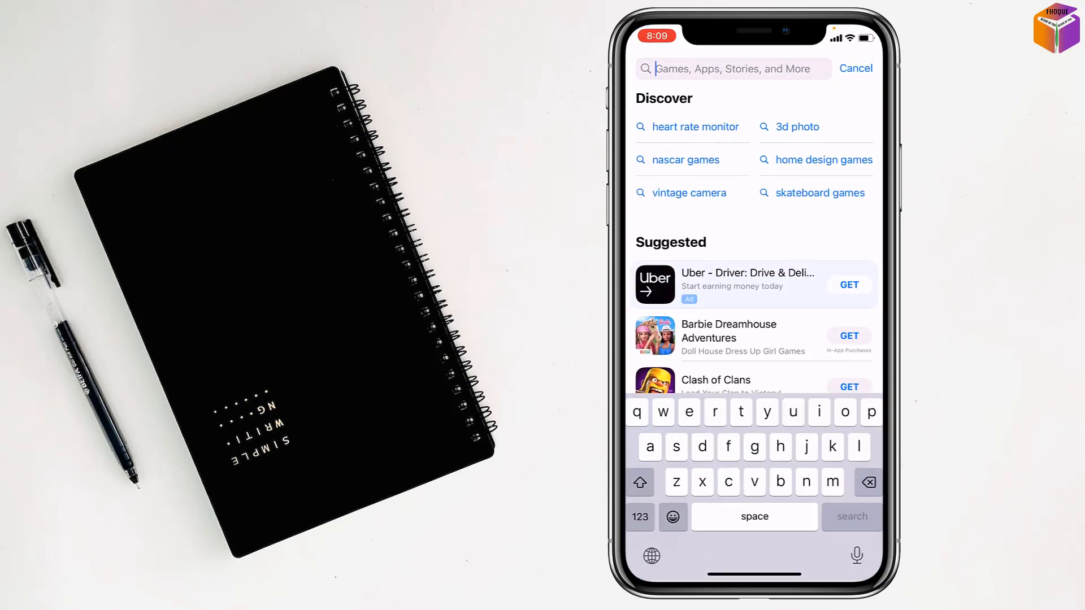
- Search the App Store for 'facebook' using the suggestion after typing 'faceb'
{"action": "type", "text": "faceb"}
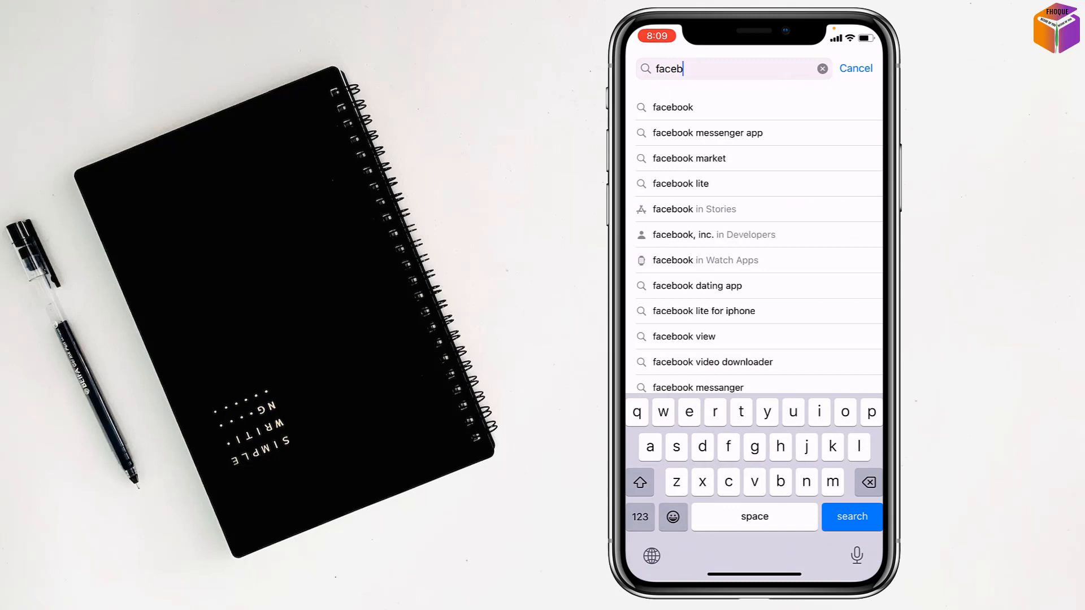
{"action": "left_click", "coordinate": [851, 517]}
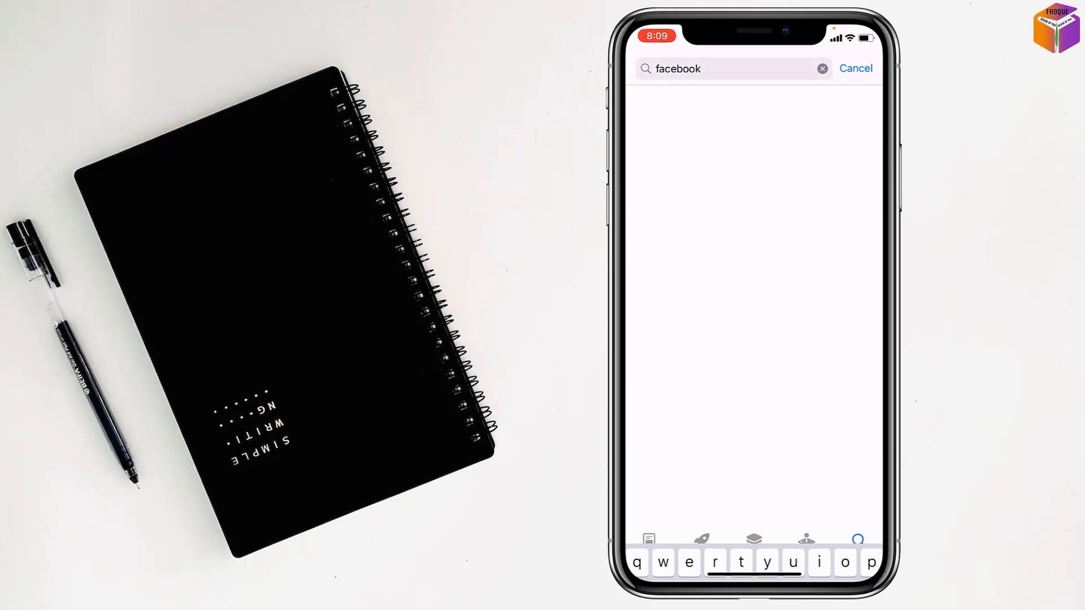